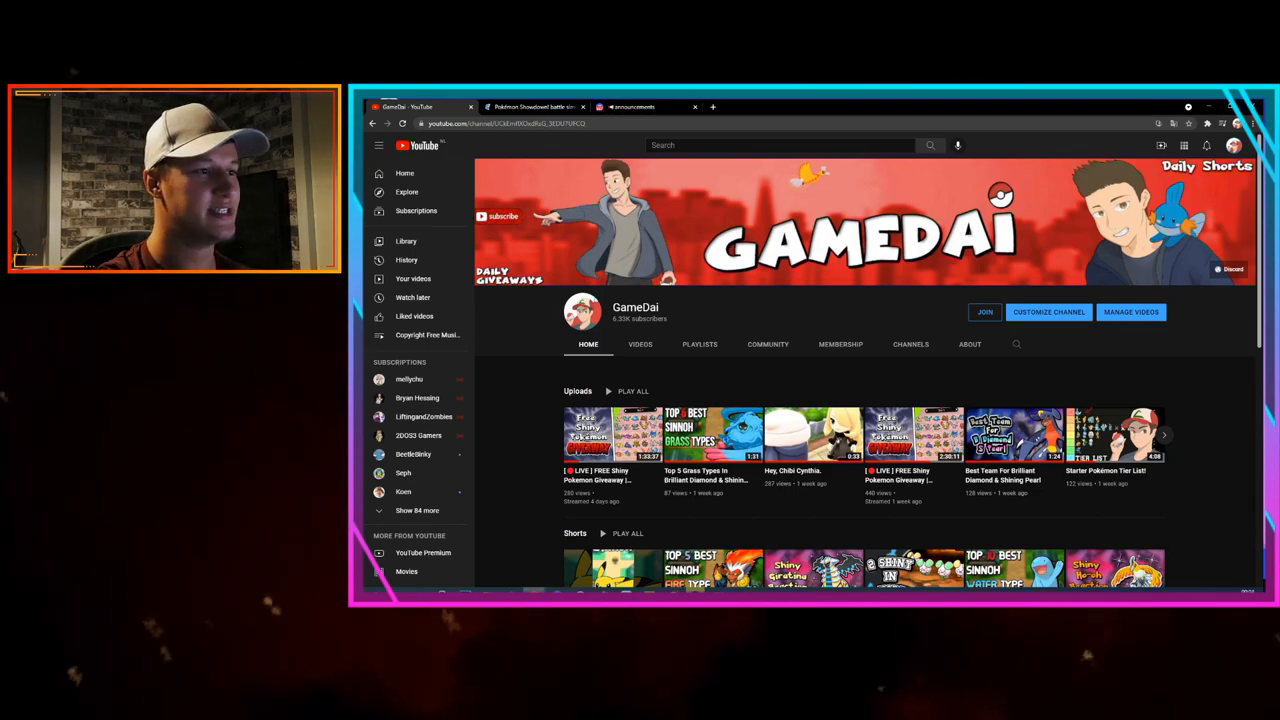
Go to the Pokémon Showdown site and launch the online battle client from its homepage
{"action": "left_click", "coordinate": [533, 107]}
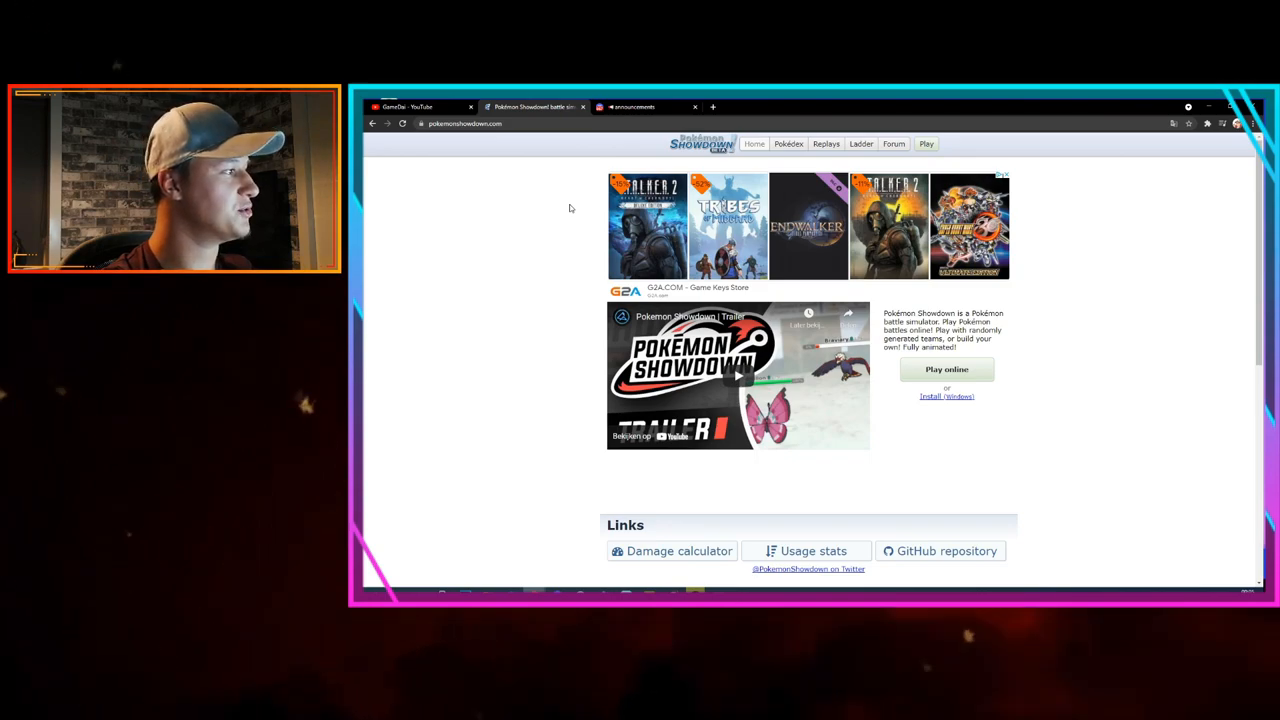
{"action": "mouse_move", "coordinate": [935, 163]}
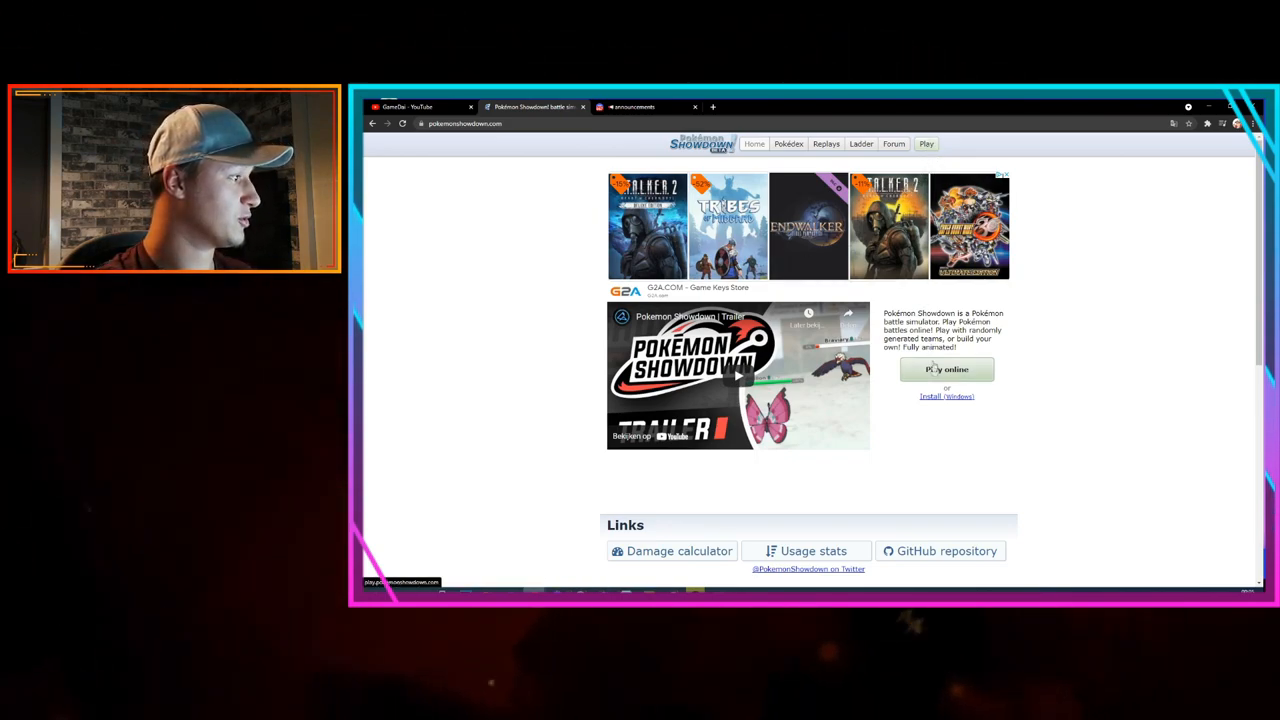
{"action": "left_click", "coordinate": [946, 369]}
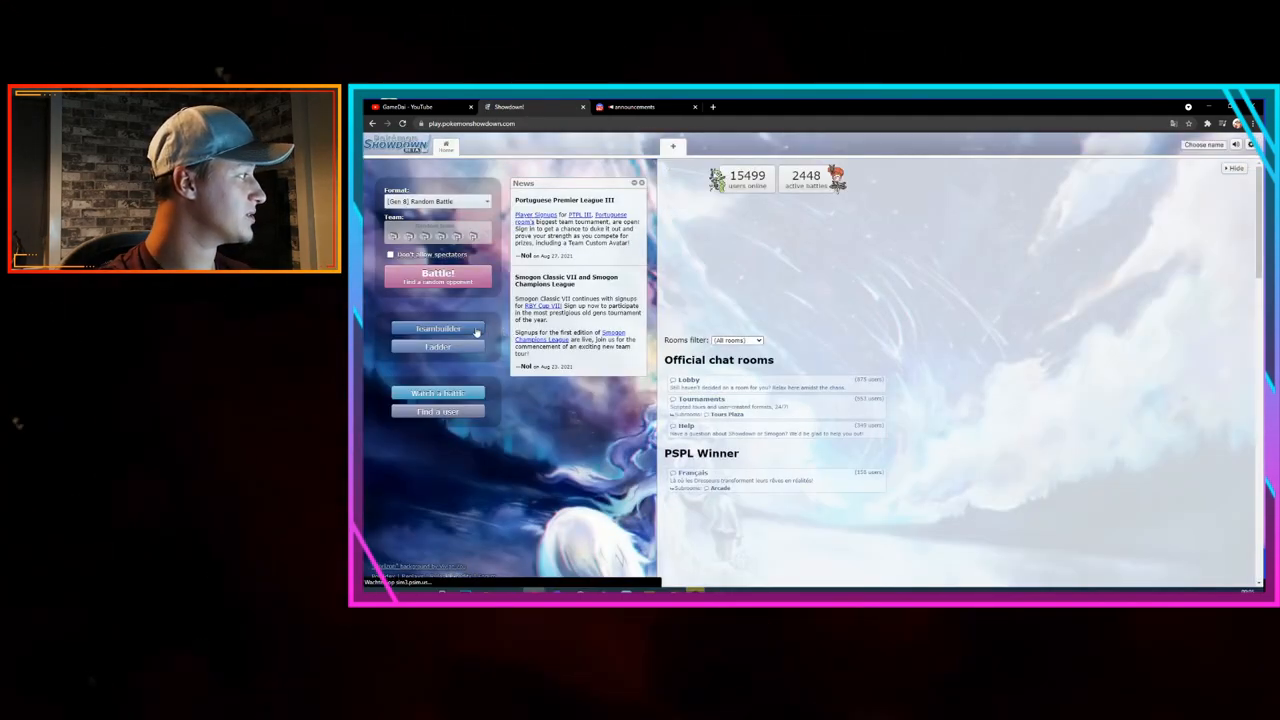
Create a new empty team, 'Untitled 11', in the Teambuilder
{"action": "left_click", "coordinate": [437, 328]}
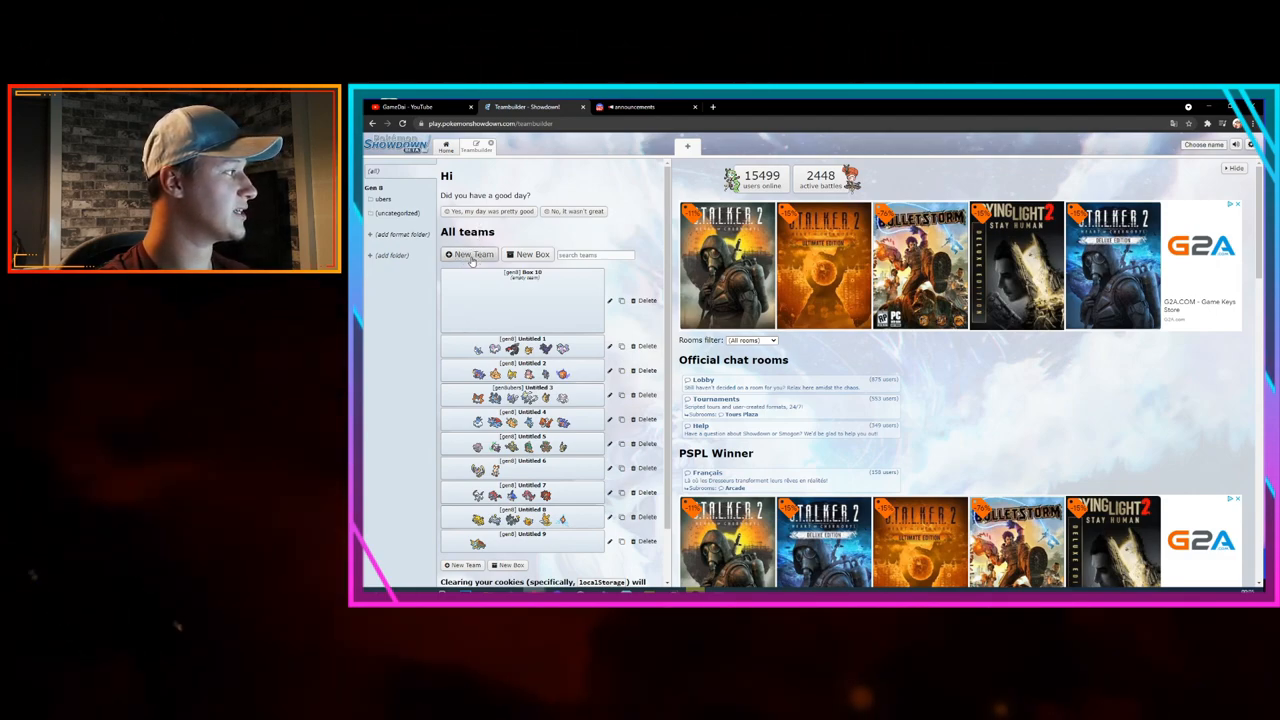
{"action": "left_click", "coordinate": [469, 254]}
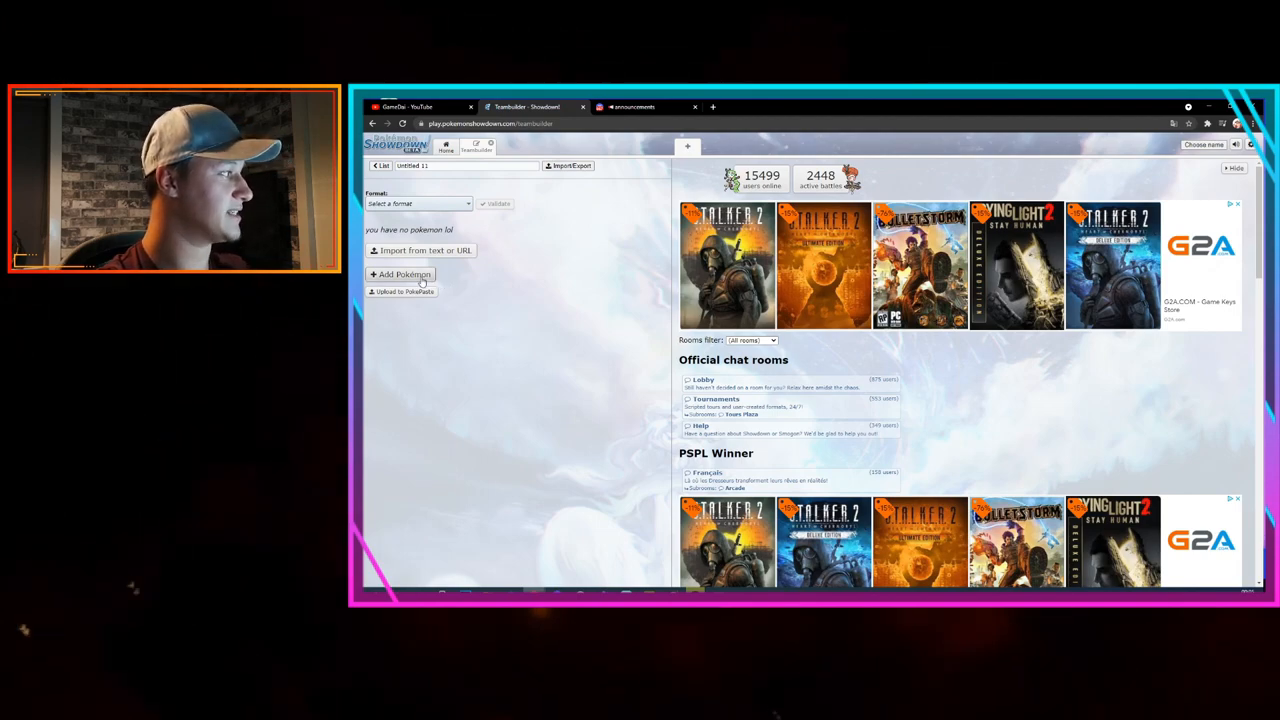
Search 'ra' and add Rayquaza as the team's first Pokémon
{"action": "left_click", "coordinate": [403, 274]}
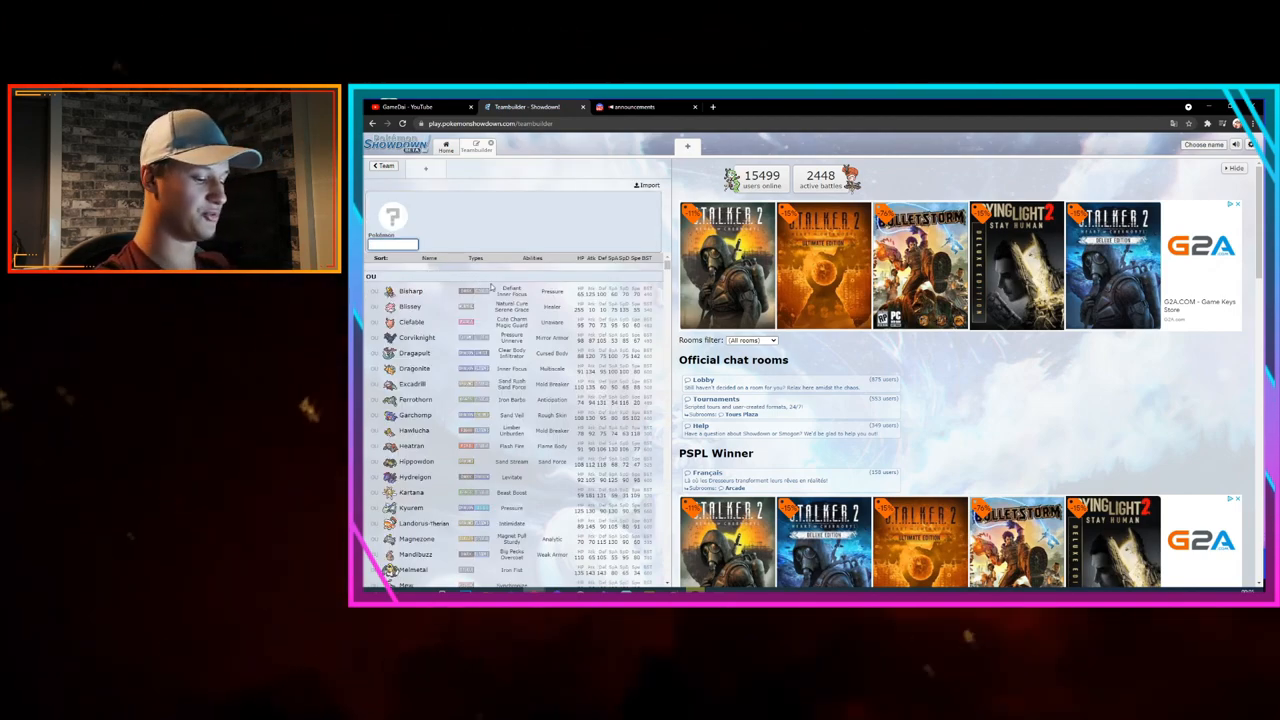
{"action": "type", "text": "ra"}
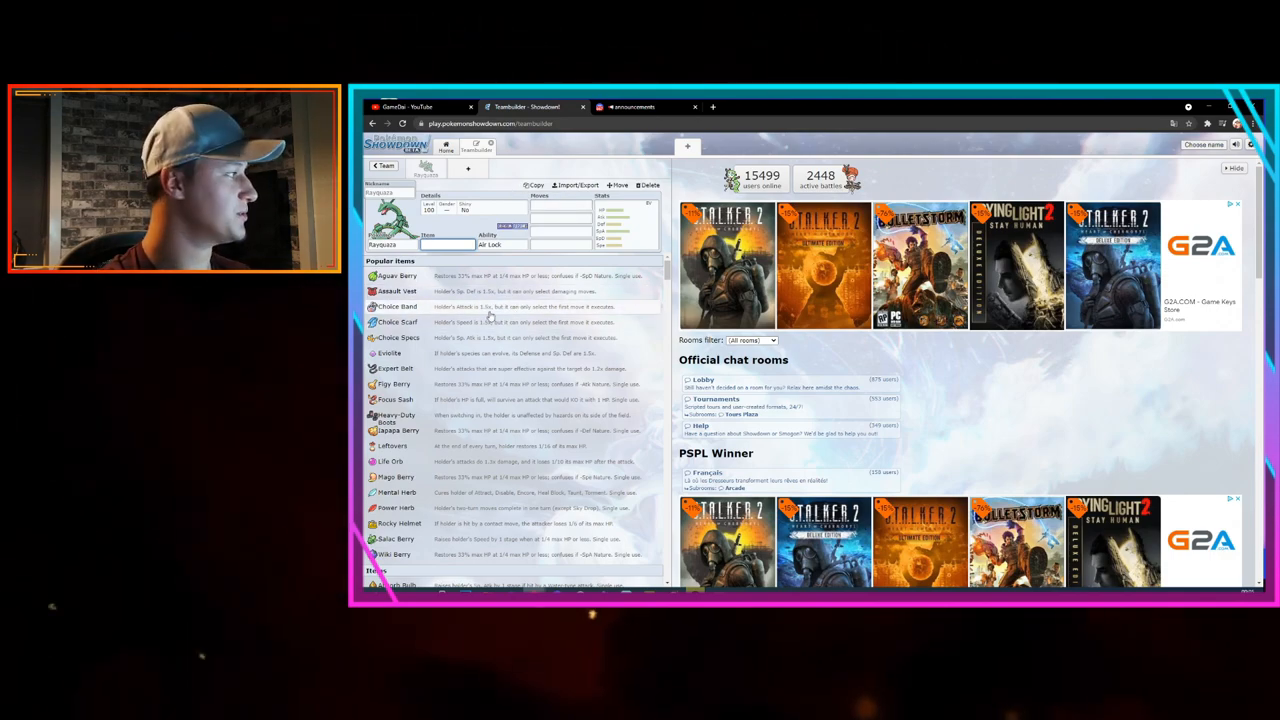
{"action": "scroll", "scroll_direction": "down", "scroll_amount": 3}
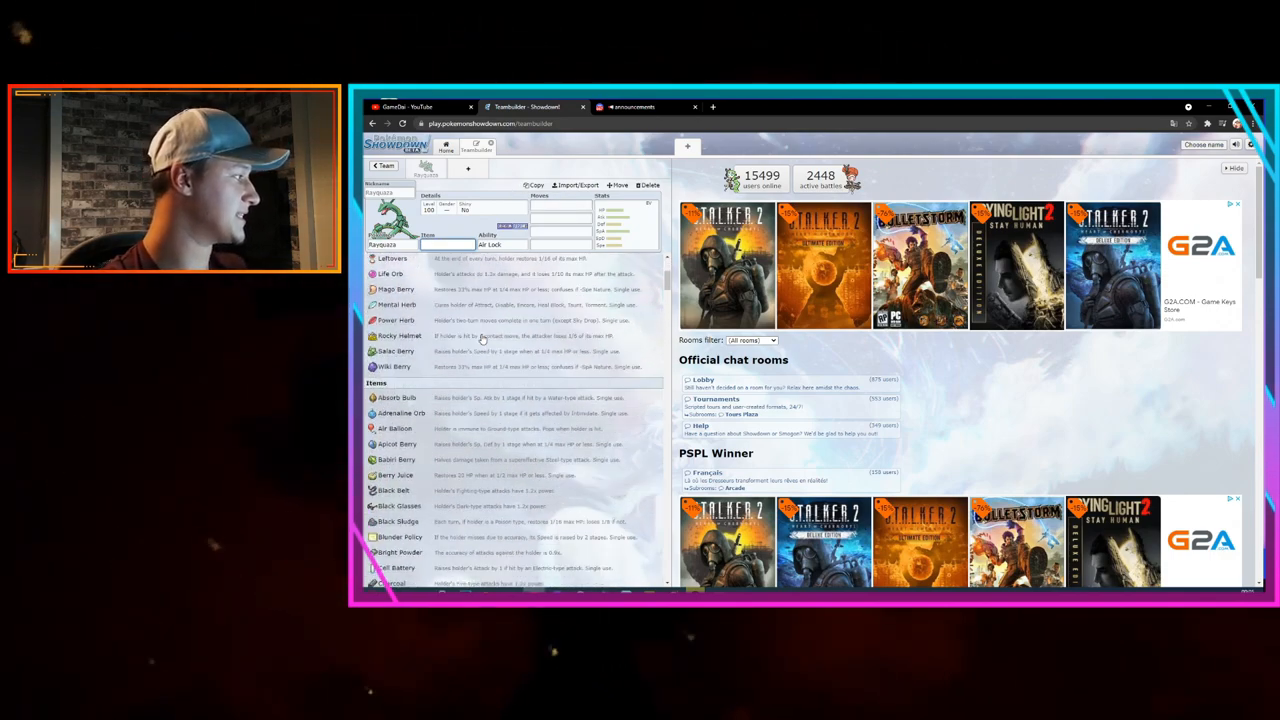
{"action": "scroll", "scroll_direction": "up", "scroll_amount": 3}
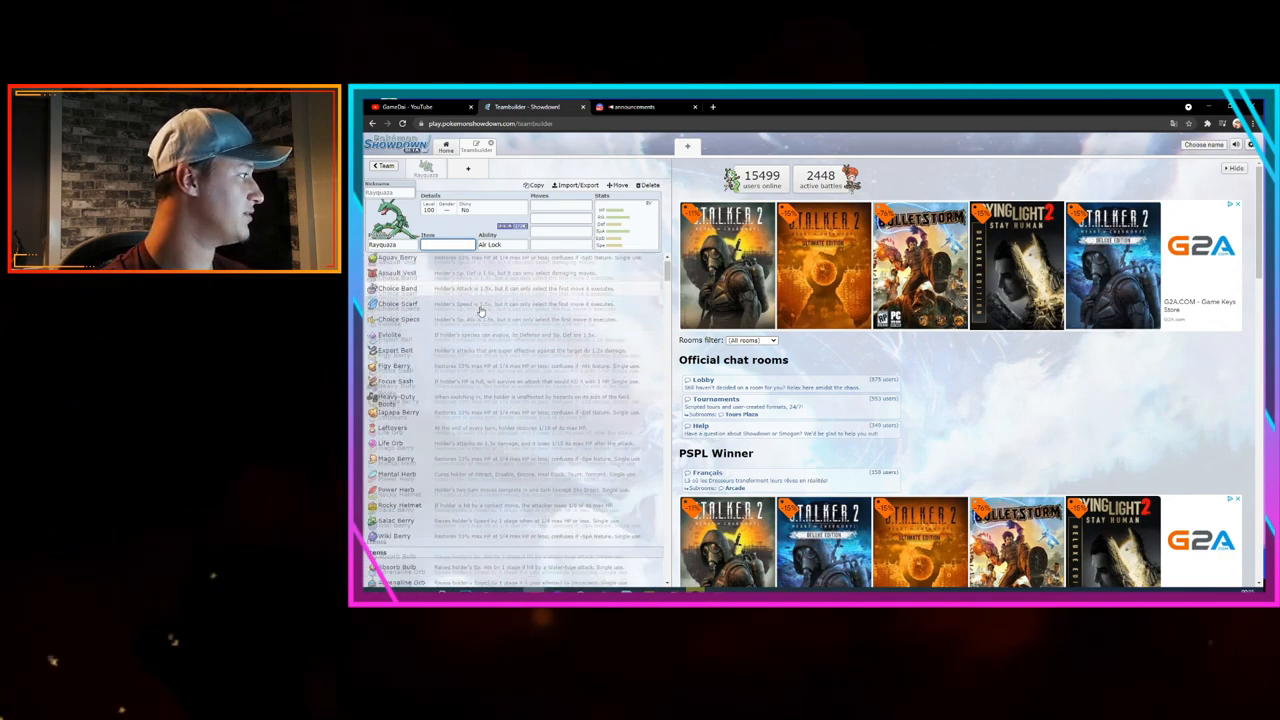
{"action": "scroll", "scroll_direction": "down", "scroll_amount": 3}
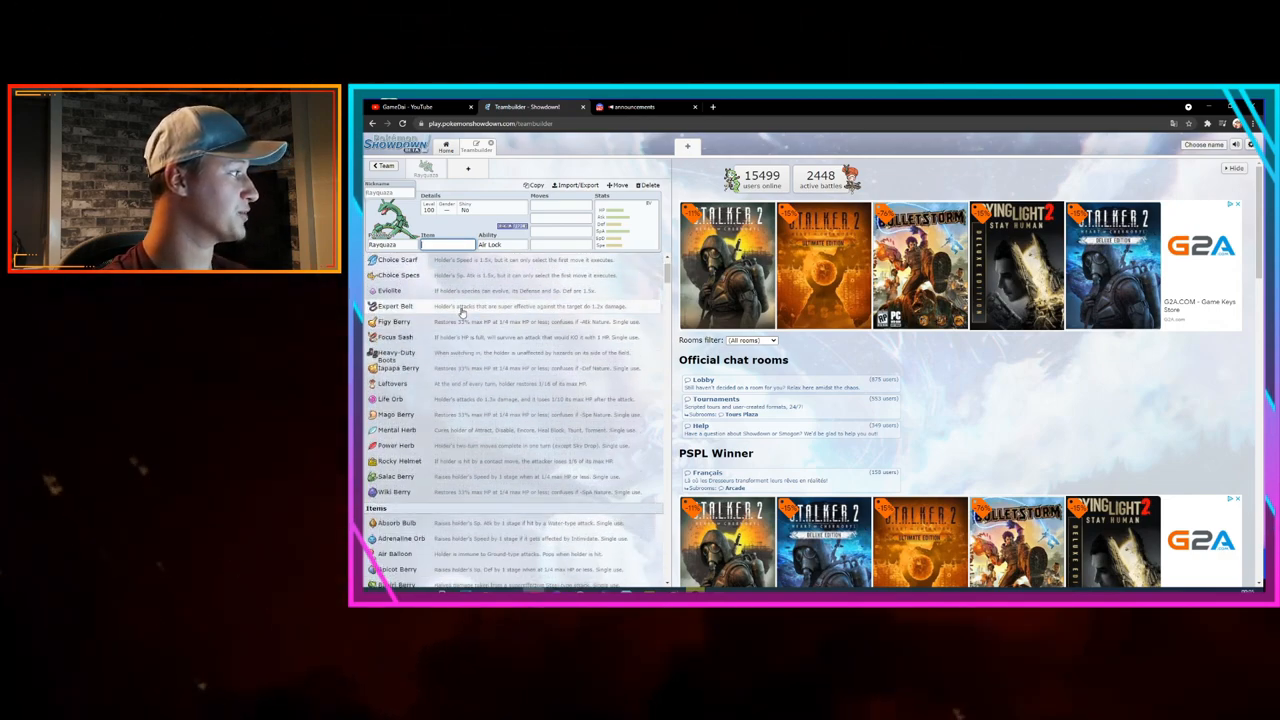
Give Rayquaza an Expert Belt as its held item
{"action": "left_click", "coordinate": [395, 306]}
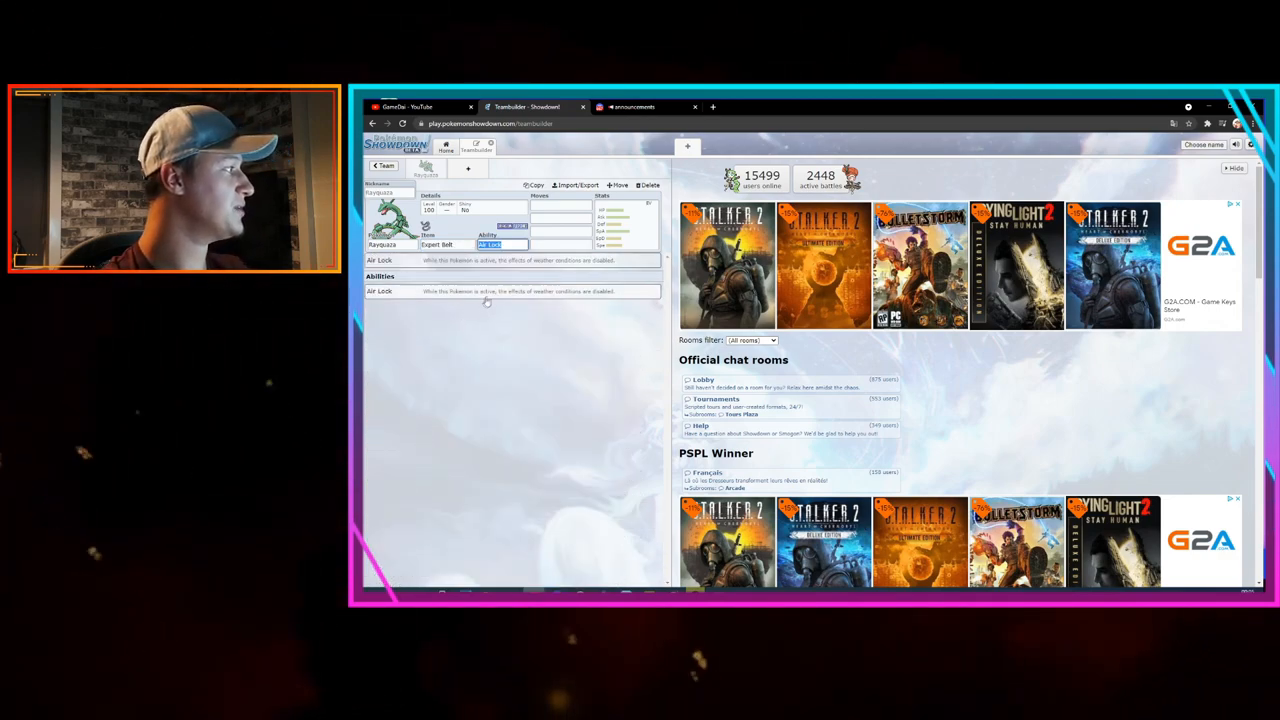
{"action": "mouse_move", "coordinate": [500, 271]}
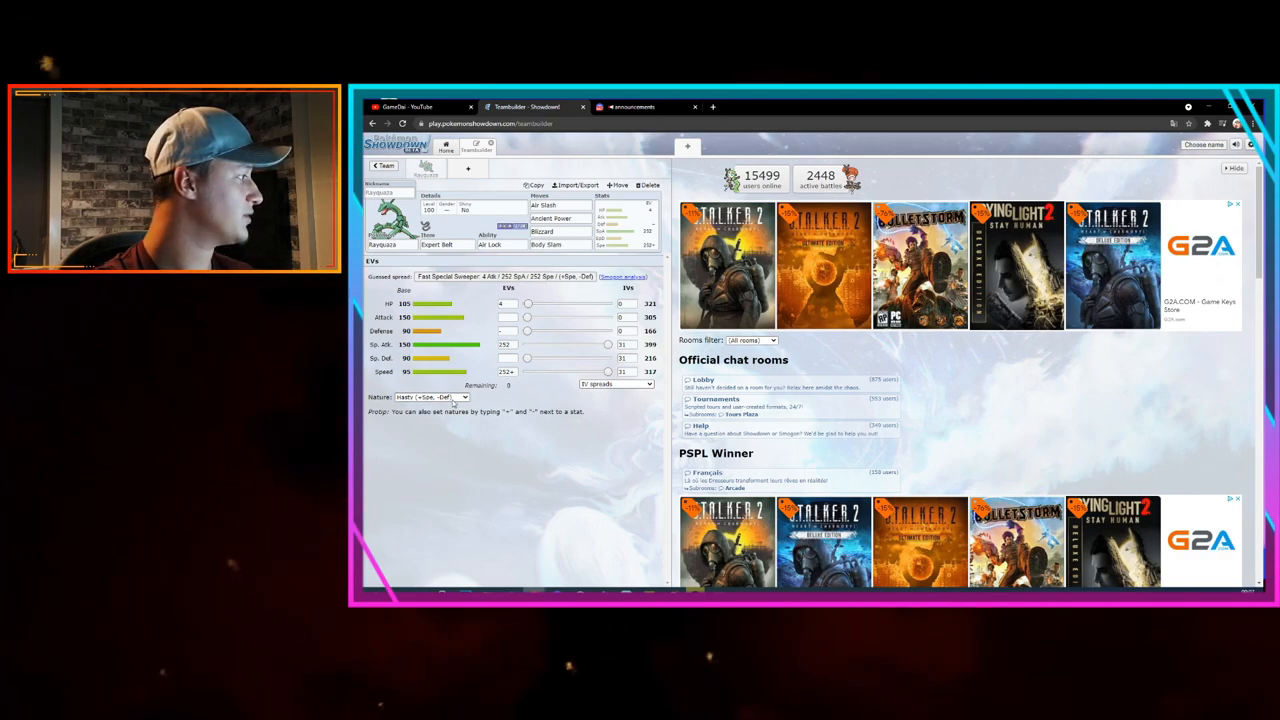
Set Rayquaza's nature to Timid
{"action": "left_click", "coordinate": [430, 397]}
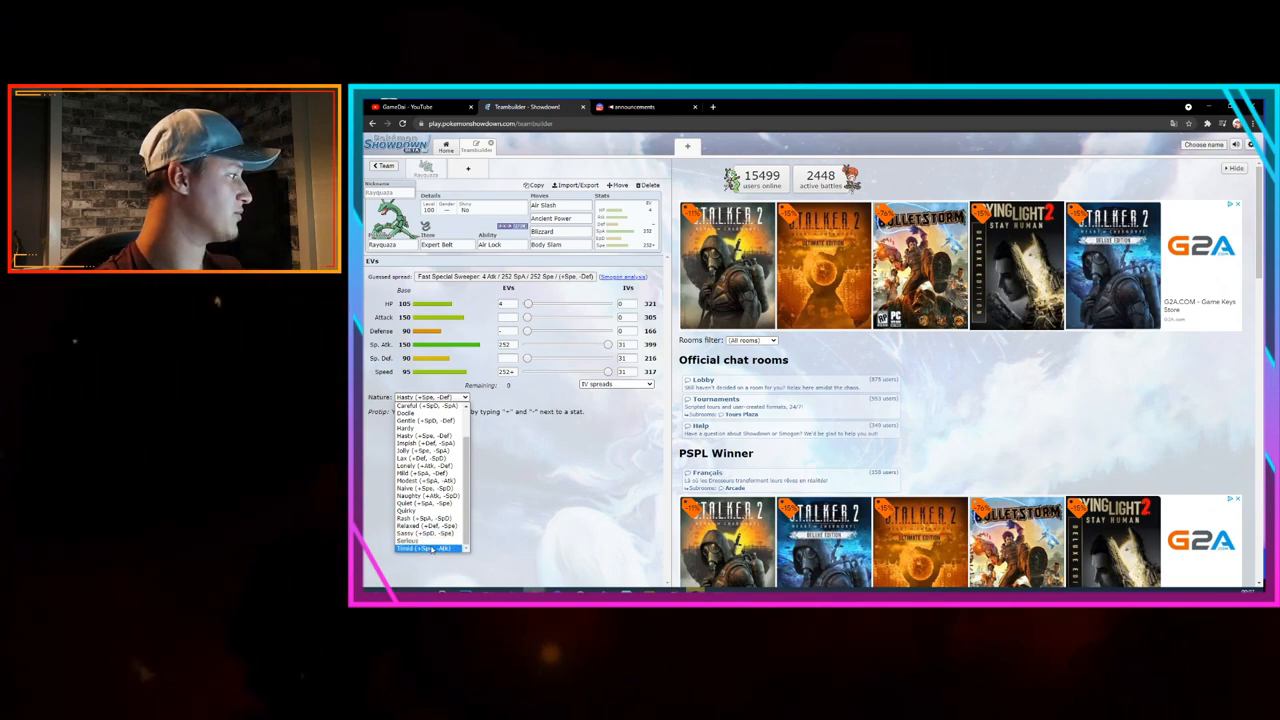
{"action": "left_click", "coordinate": [425, 548]}
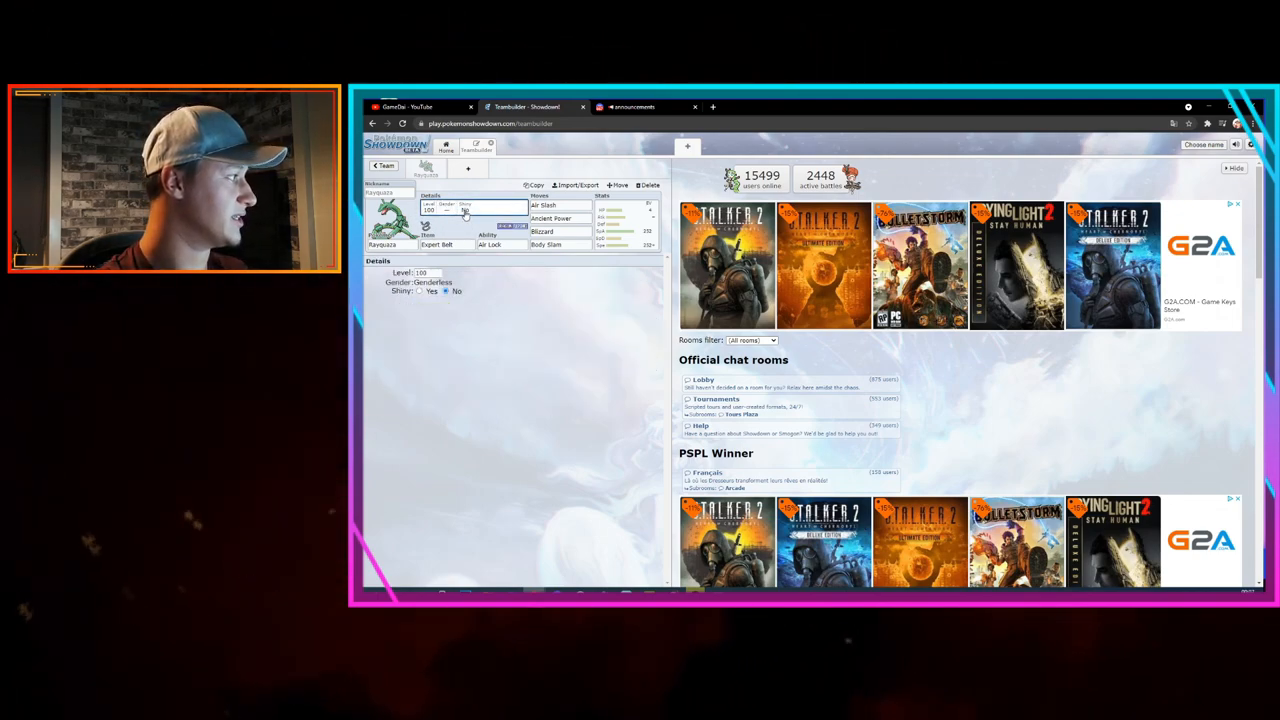
Make Rayquaza level 75, shiny and nicknamed 'Tutorial', then show its export text
{"action": "left_click", "coordinate": [420, 272]}
{"action": "type", "text": "75"}
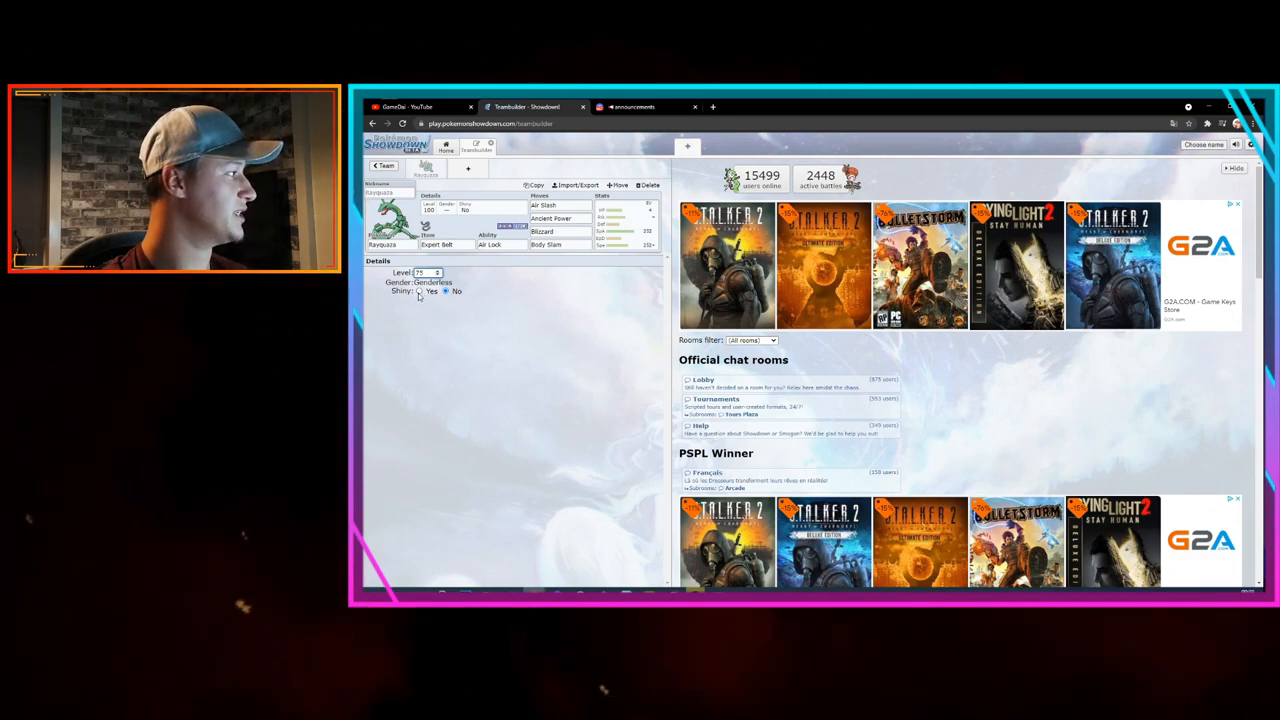
{"action": "left_click", "coordinate": [420, 291]}
{"action": "type", "text": "Tutorial"}
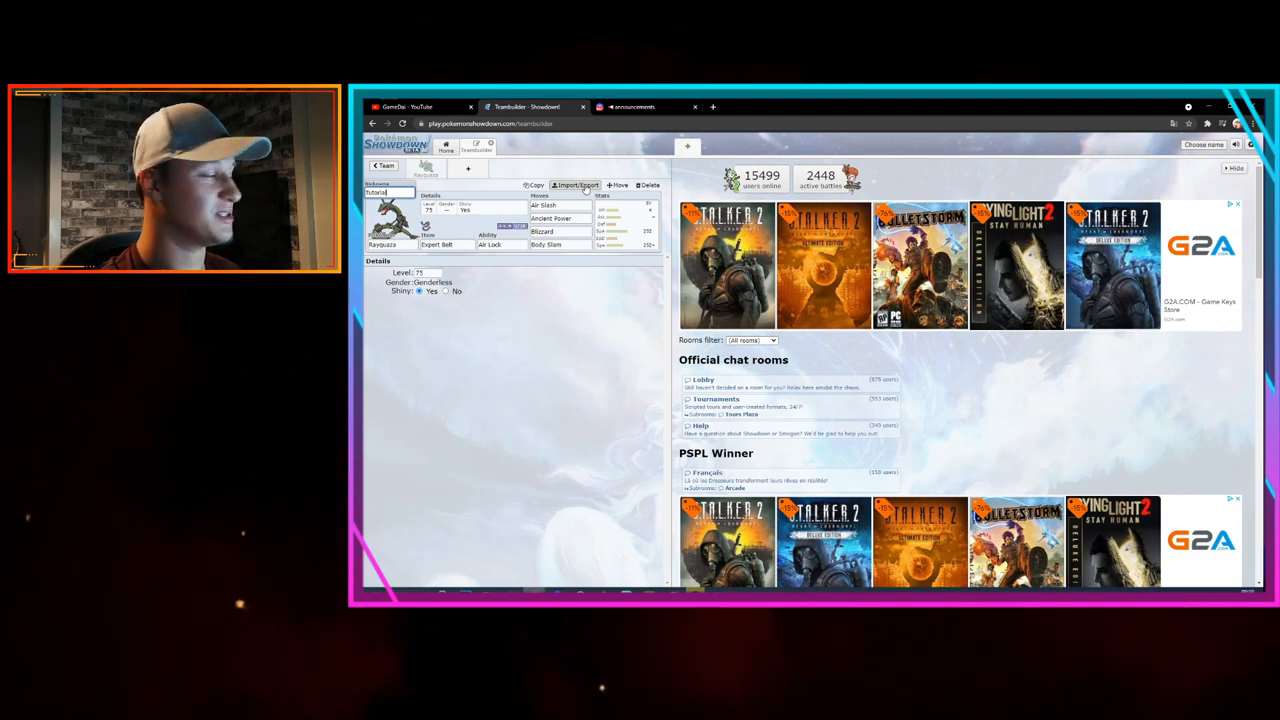
{"action": "left_click", "coordinate": [575, 185]}
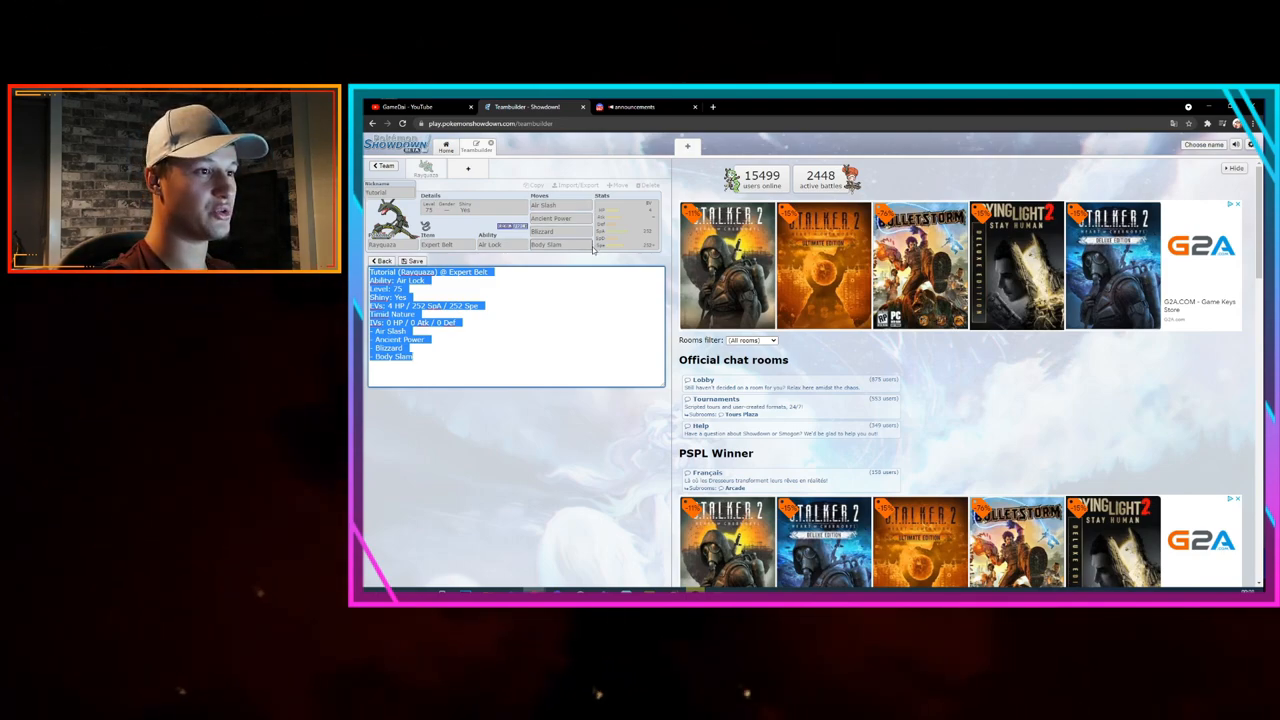
Copy Rayquaza's exported set text and switch to the Discord server
{"action": "right_click", "coordinate": [450, 330]}
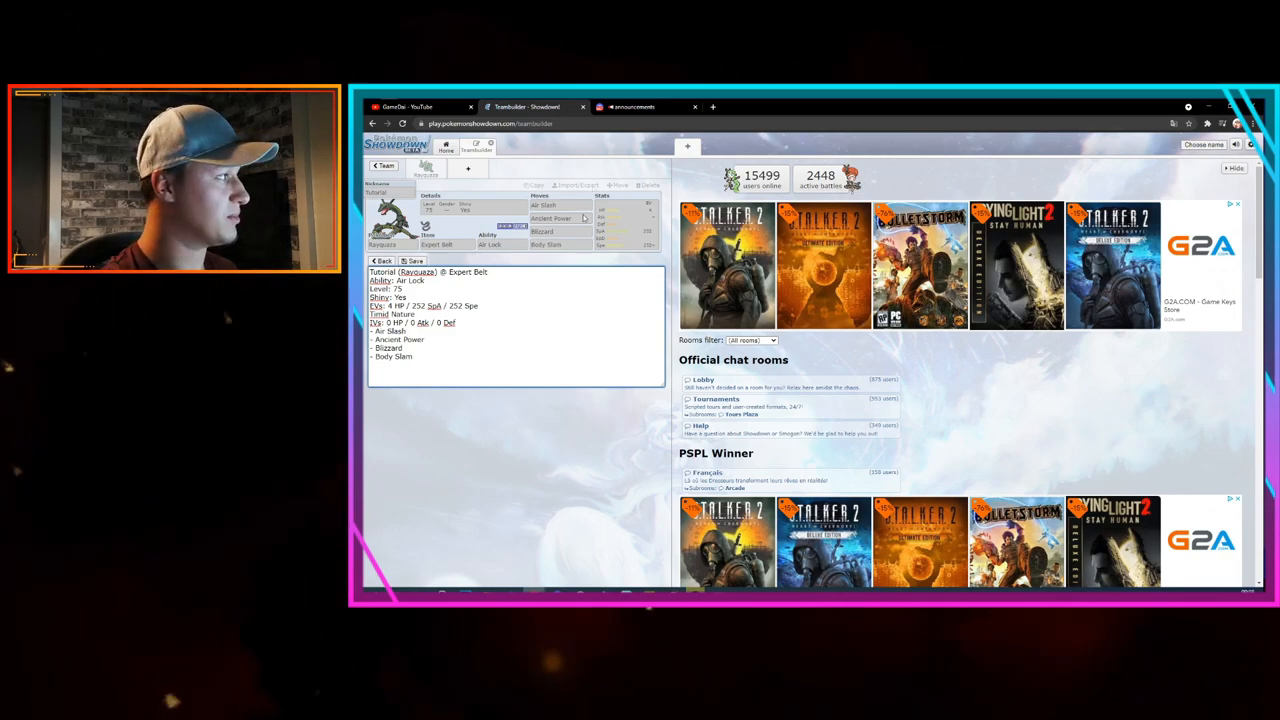
{"action": "left_click", "coordinate": [630, 107]}
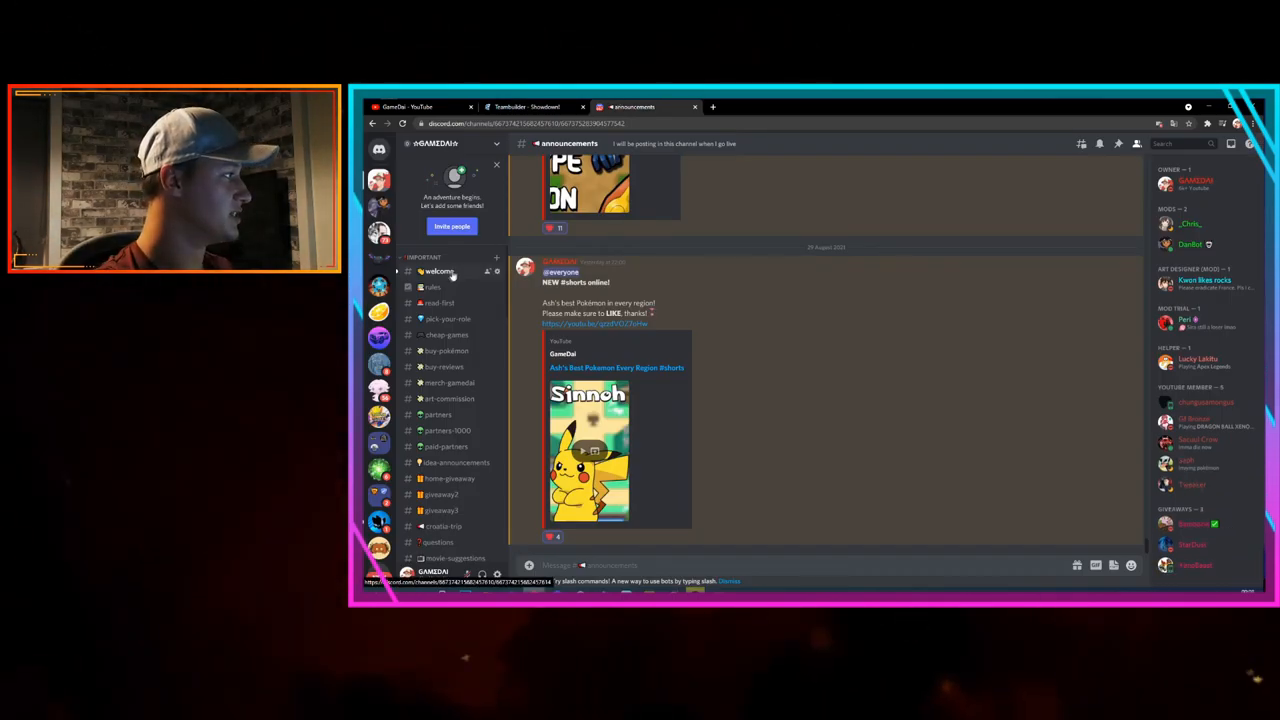
Open #welcome and scroll the channel list down to the SYSBOT category
{"action": "left_click", "coordinate": [439, 271]}
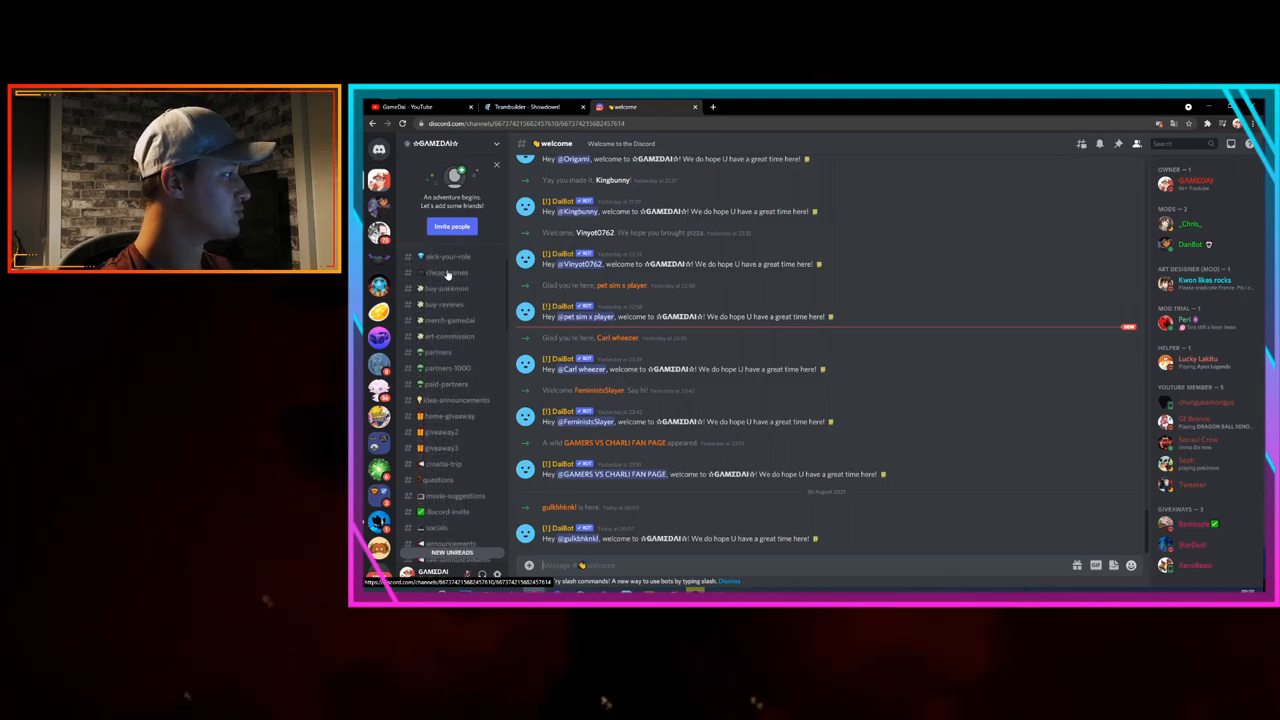
{"action": "scroll", "scroll_direction": "down", "scroll_amount": 3}
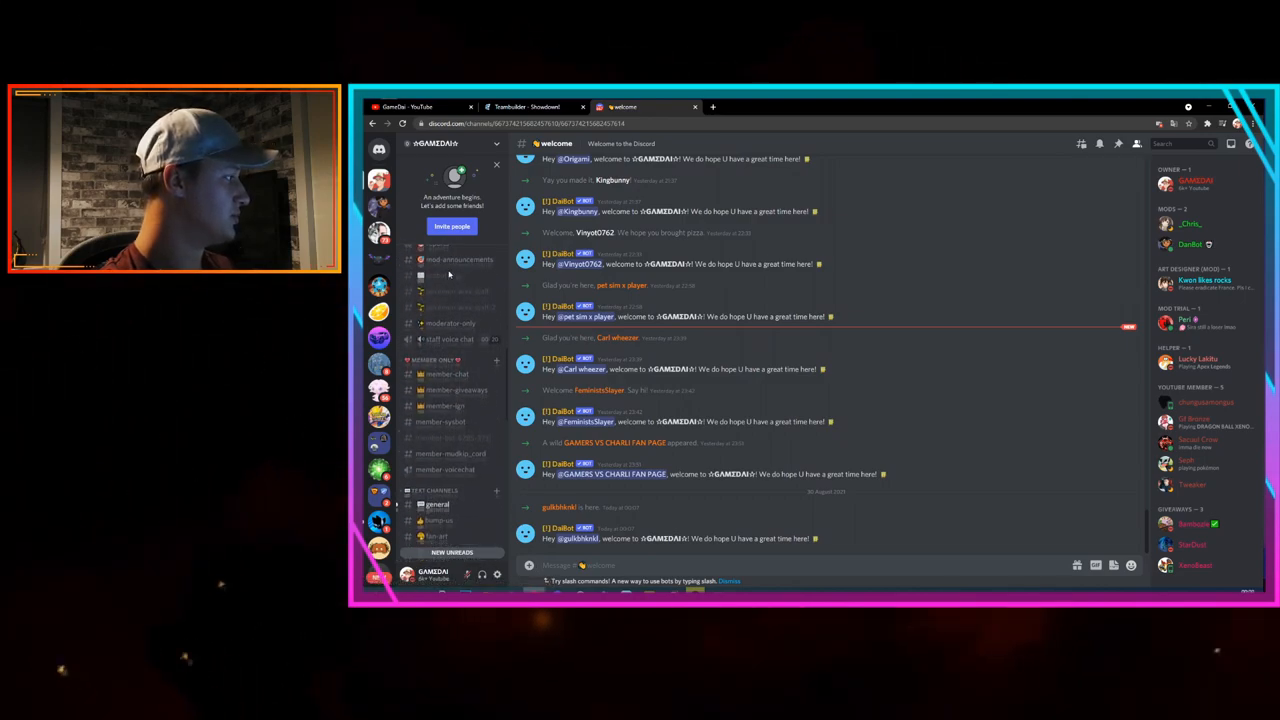
{"action": "scroll", "scroll_direction": "down", "scroll_amount": 3}
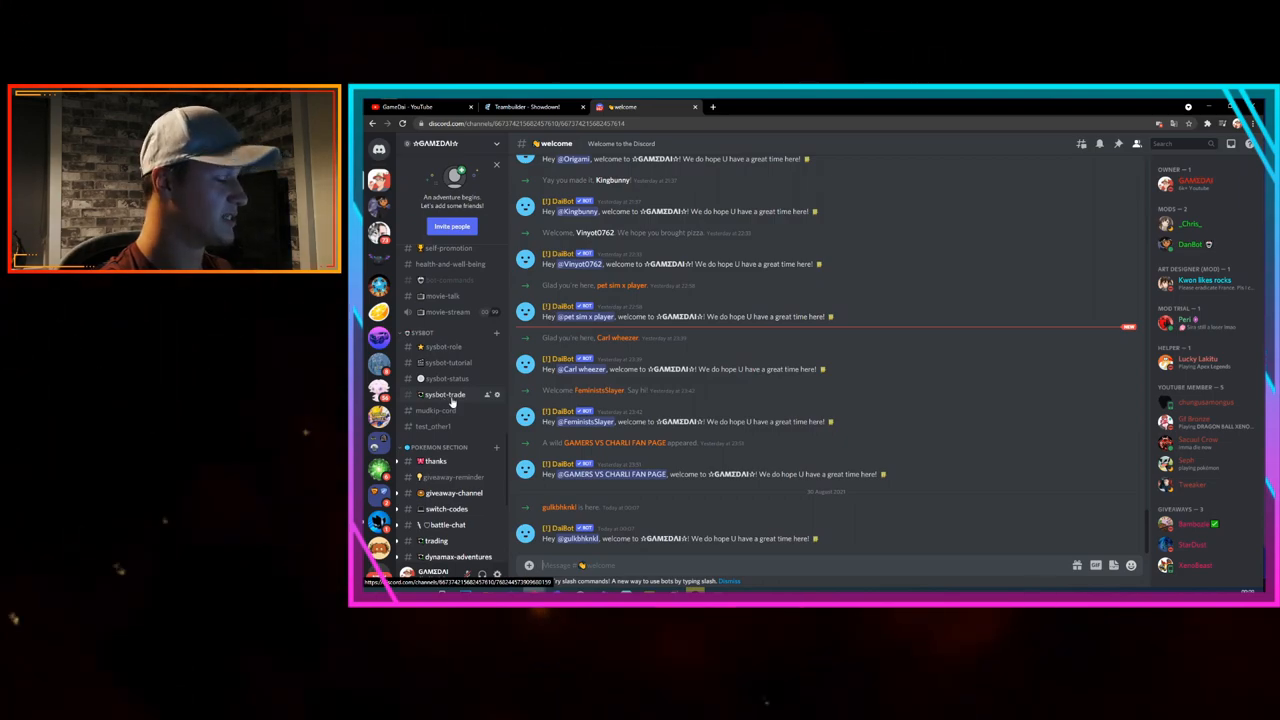
Open the #sysbot-trade channel in Discord
{"action": "left_click", "coordinate": [444, 394]}
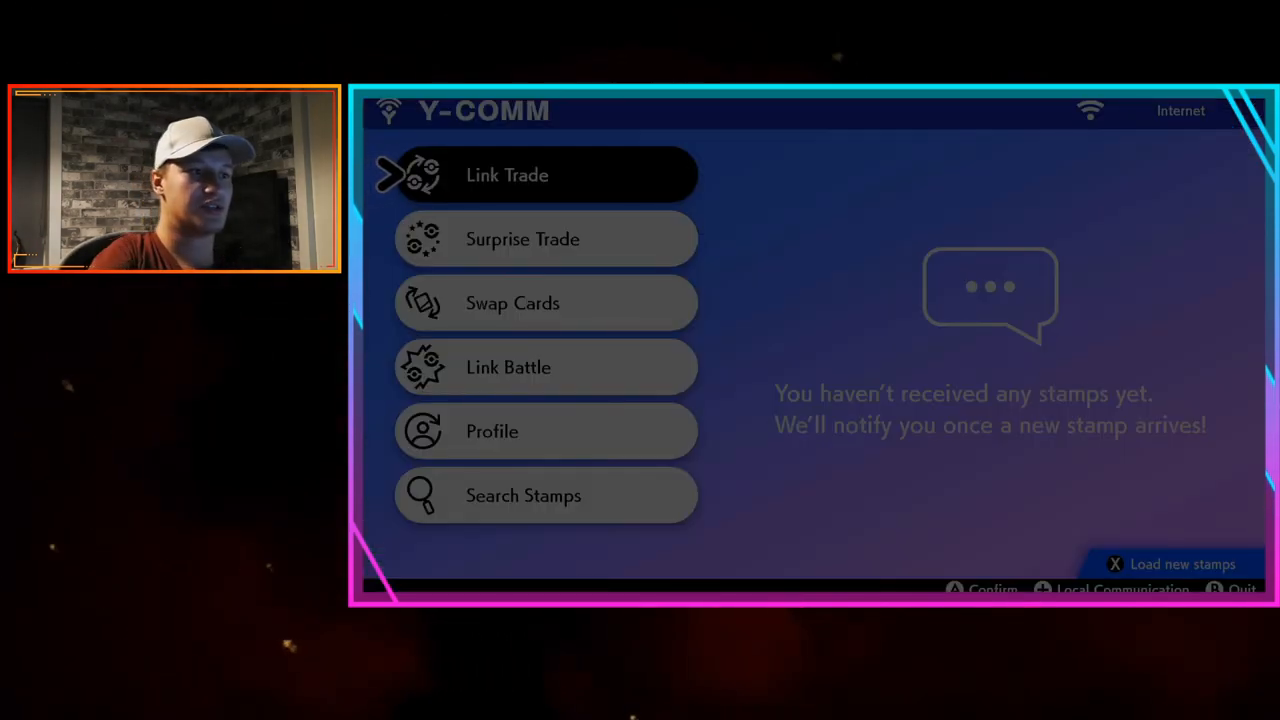
Choose Link Trade from the game's Y-Comm menu
{"action": "left_click", "coordinate": [507, 174]}
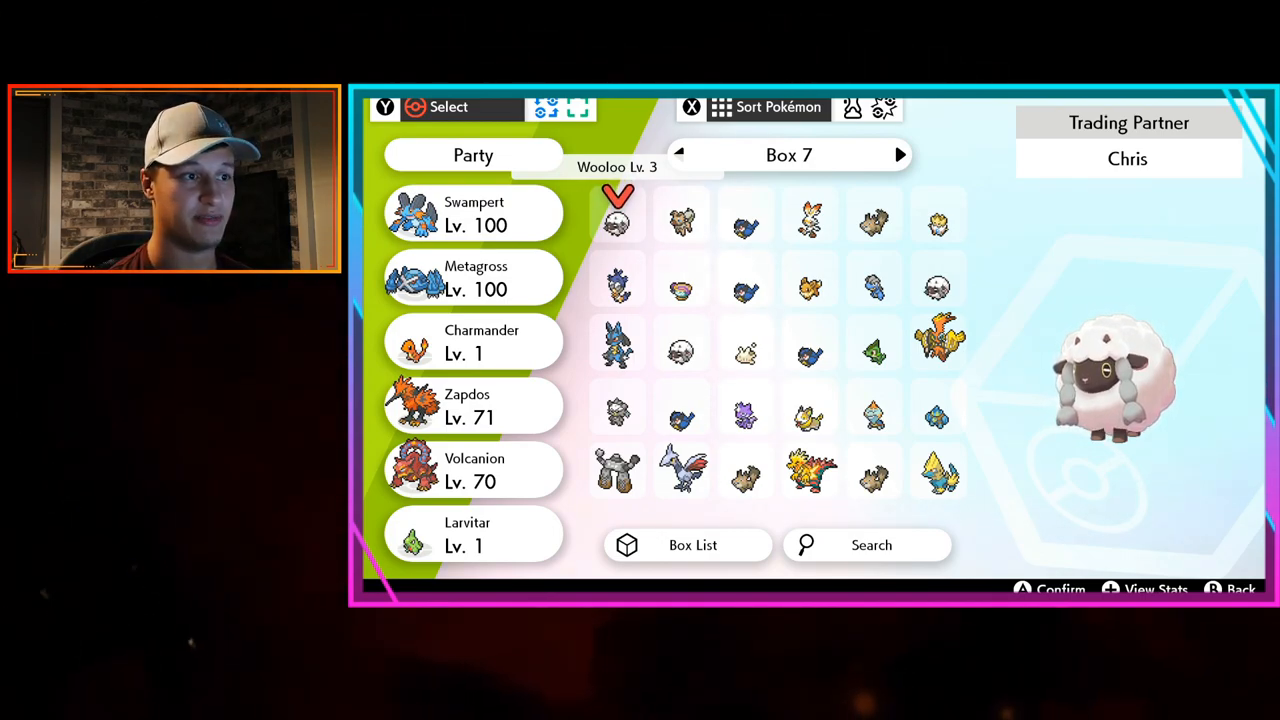
Offer Wooloo from Box 7 and accept the trade for shiny Rayquaza 'Tutorial'
{"action": "left_click", "coordinate": [617, 222]}
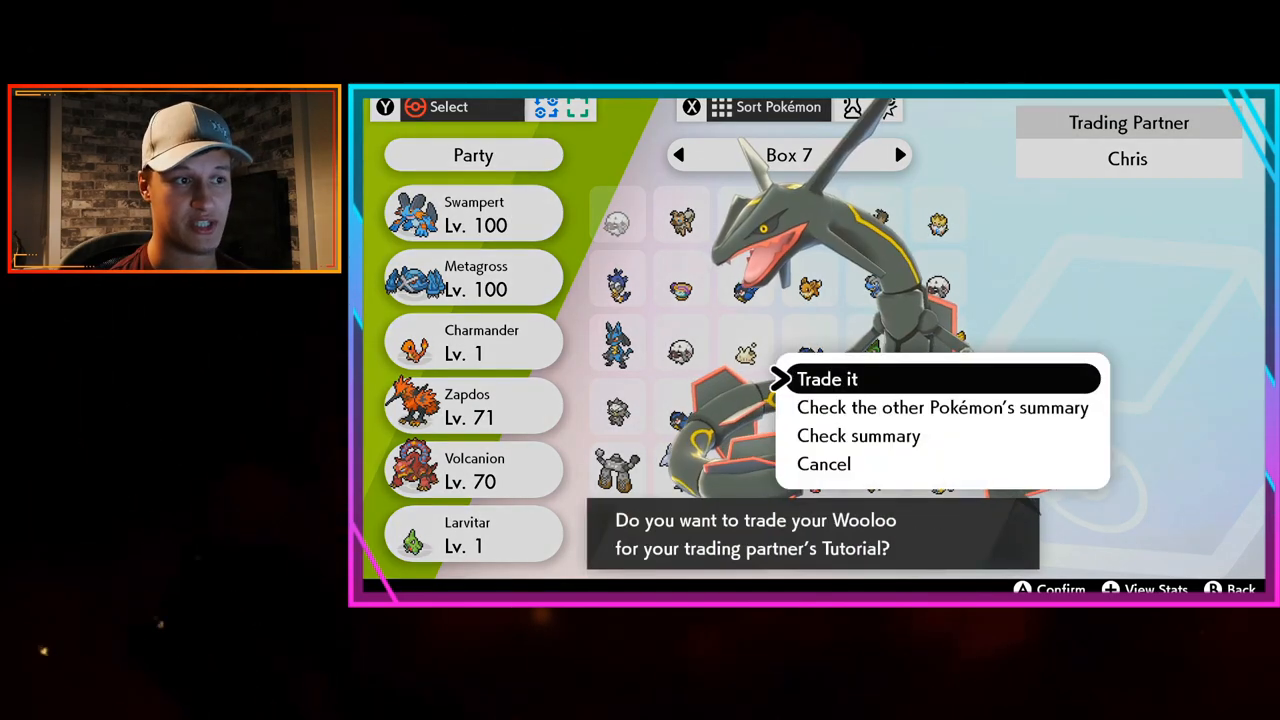
{"action": "left_click", "coordinate": [827, 378]}
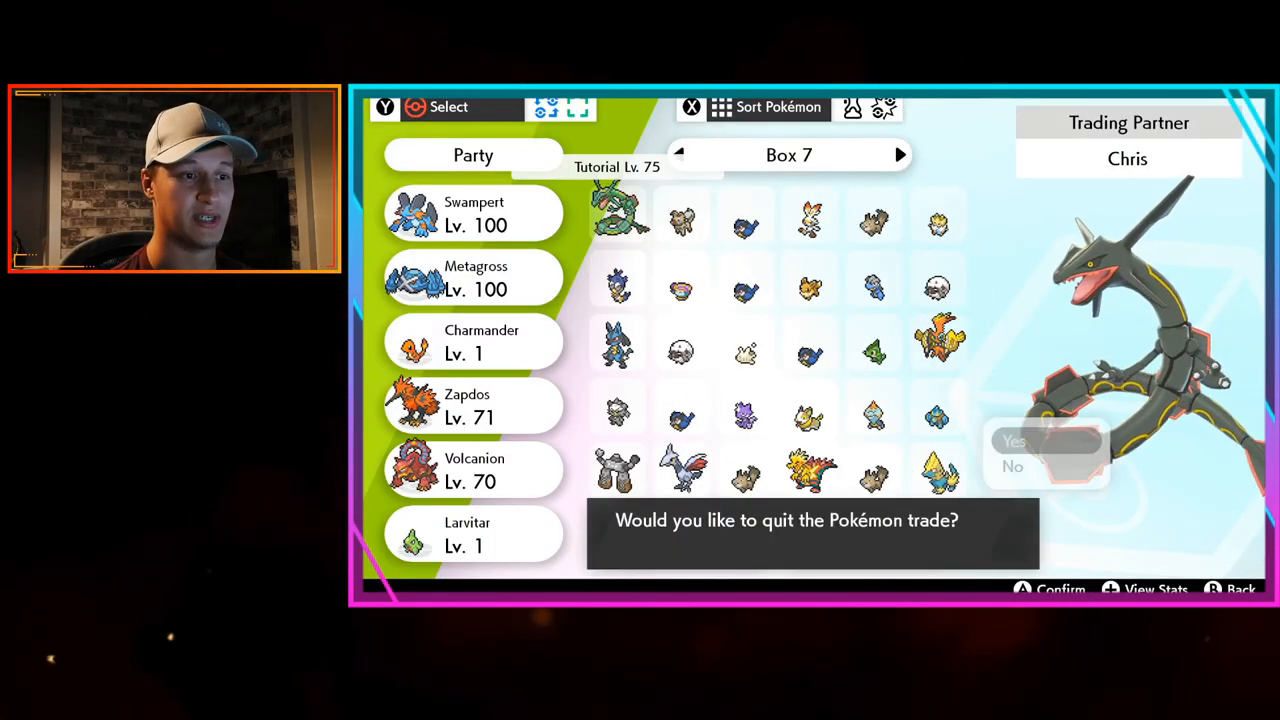
Quit the trade, then view Tutorial's Box 7 summary: level-75 shiny Rayquaza holding Expert Belt
{"action": "left_click", "coordinate": [1013, 441]}
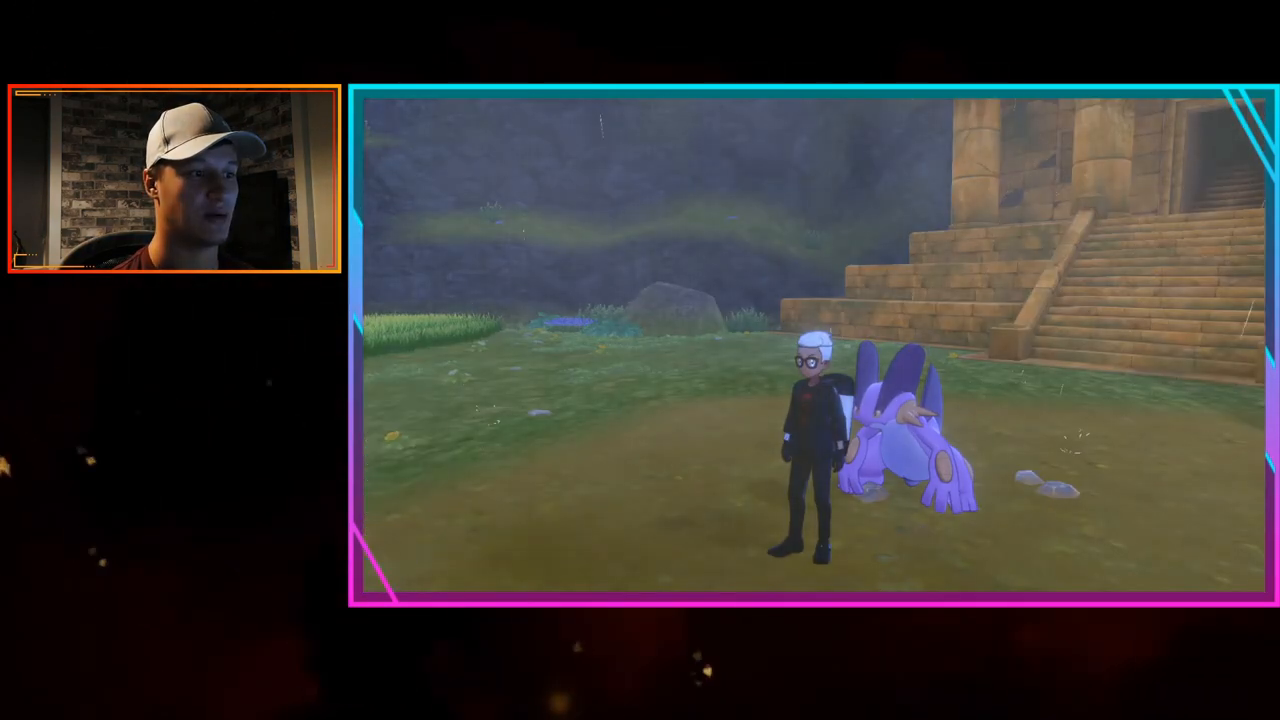
{"action": "key", "text": "x"}
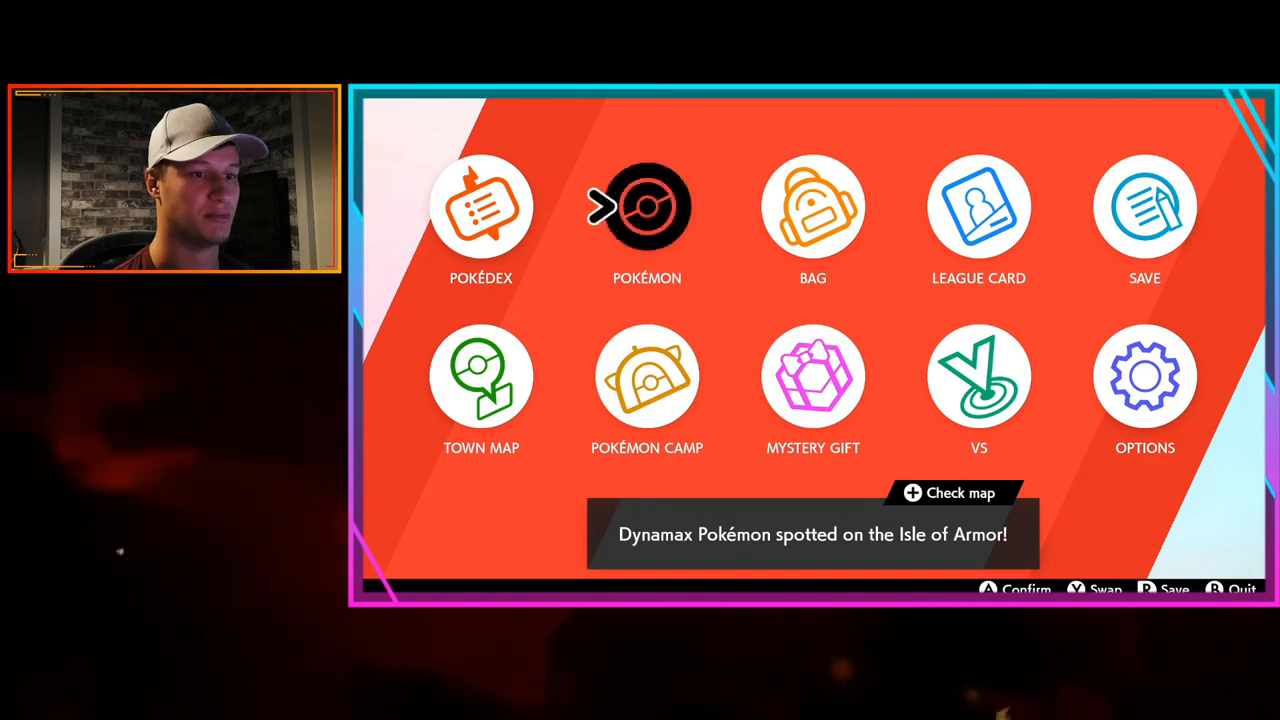
{"action": "left_click", "coordinate": [646, 207]}
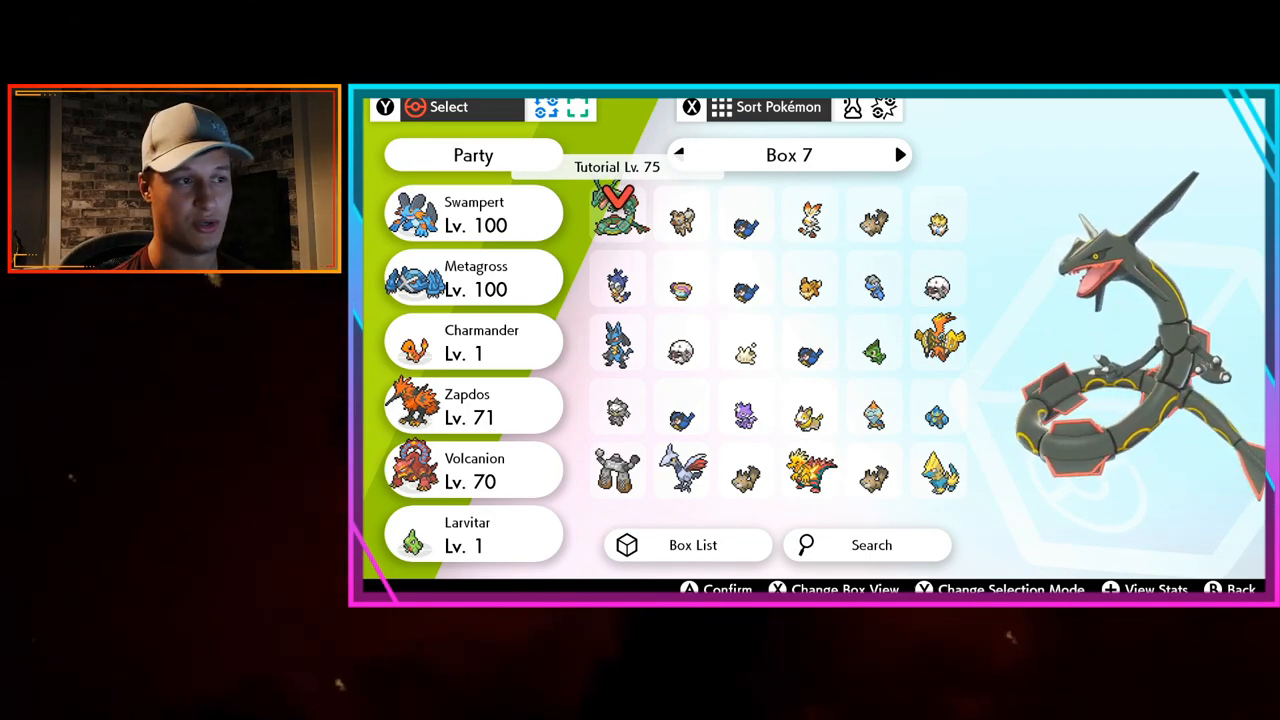
{"action": "left_click", "coordinate": [617, 213]}
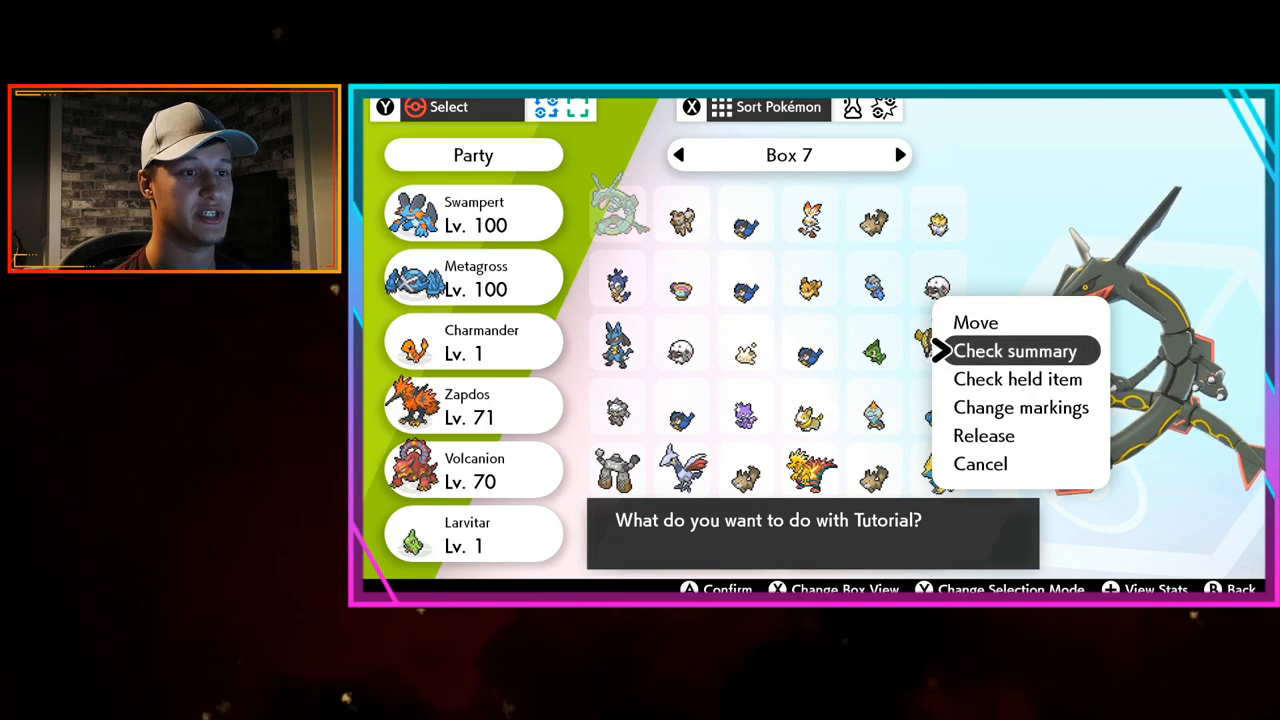
{"action": "left_click", "coordinate": [1015, 350]}
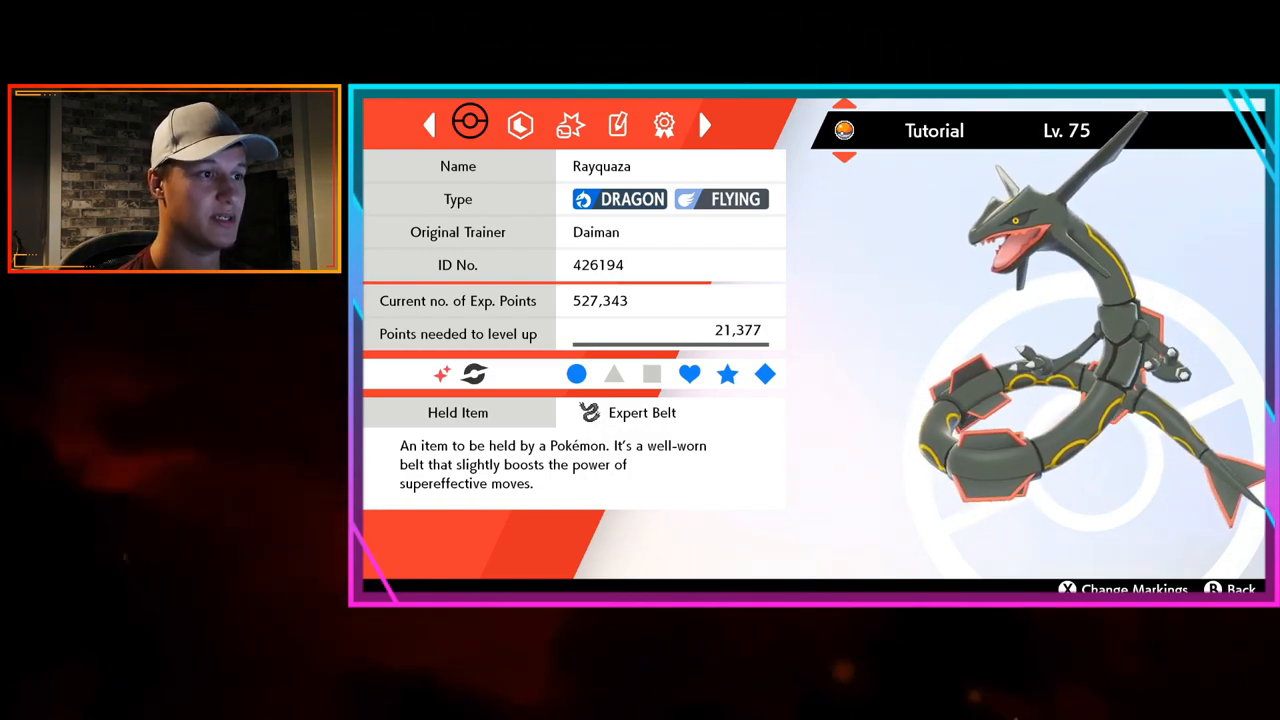
Check Tutorial's stats and Air Lock, then moves Air Slash, Ancient Power, Blizzard, Body Slam
{"action": "left_click", "coordinate": [519, 124]}
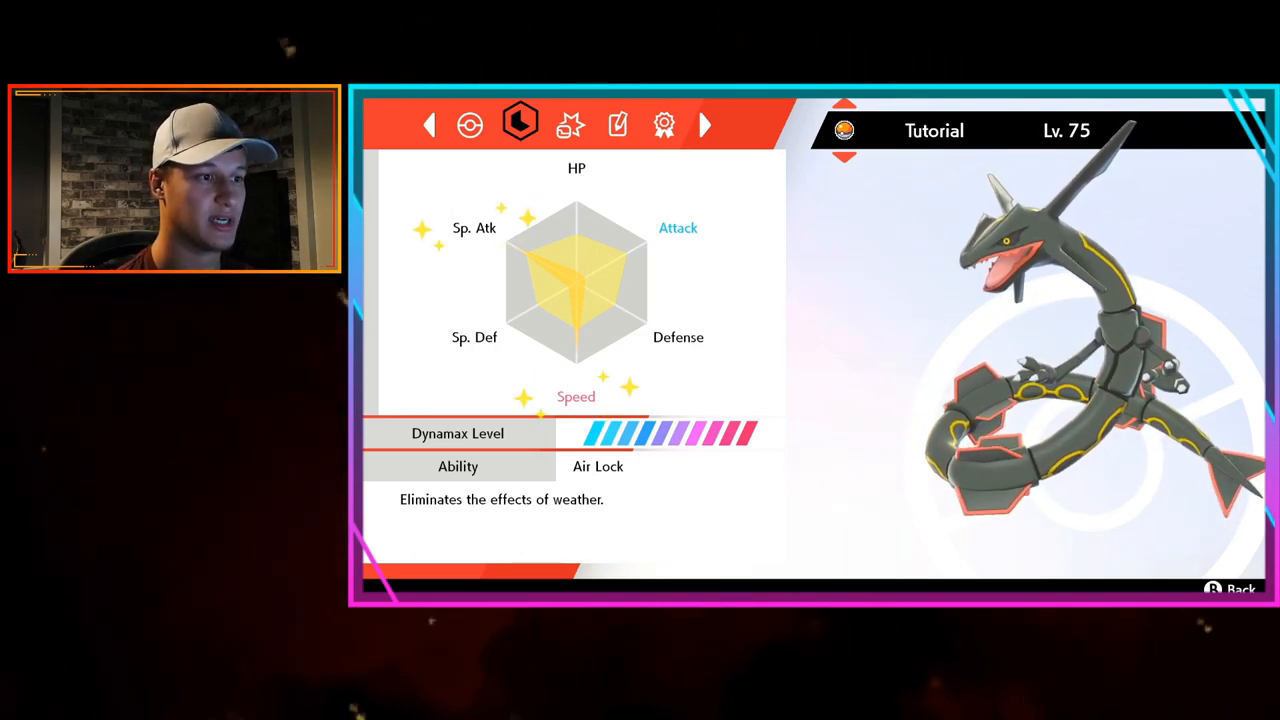
{"action": "left_click", "coordinate": [570, 124]}
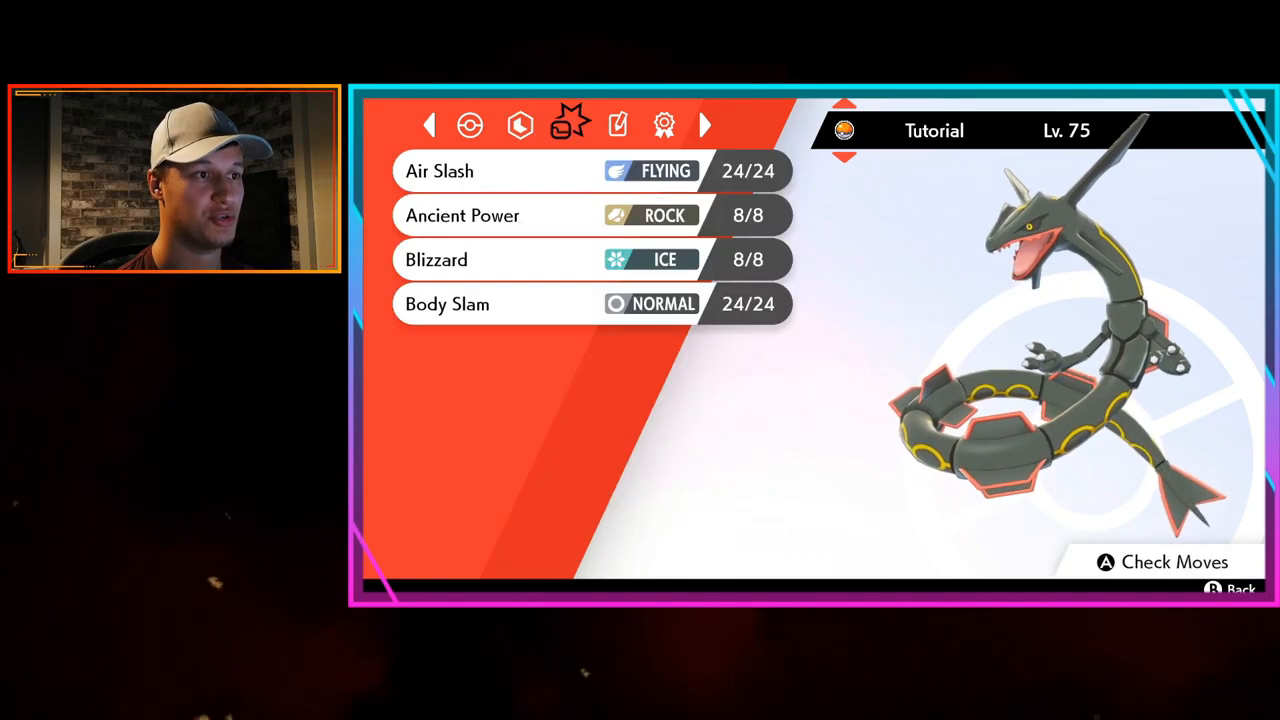